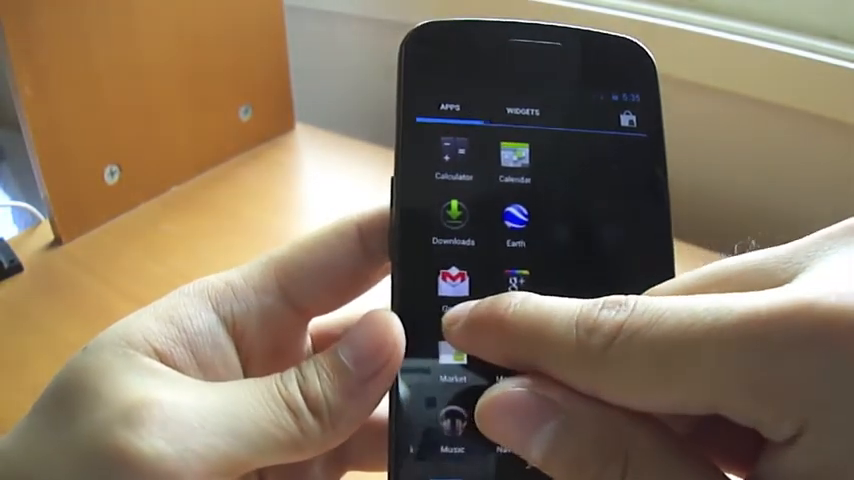
Step: Scroll through the installed apps in the drawer before launching Market
{"action": "scroll", "scroll_direction": "down", "scroll_amount": 3}
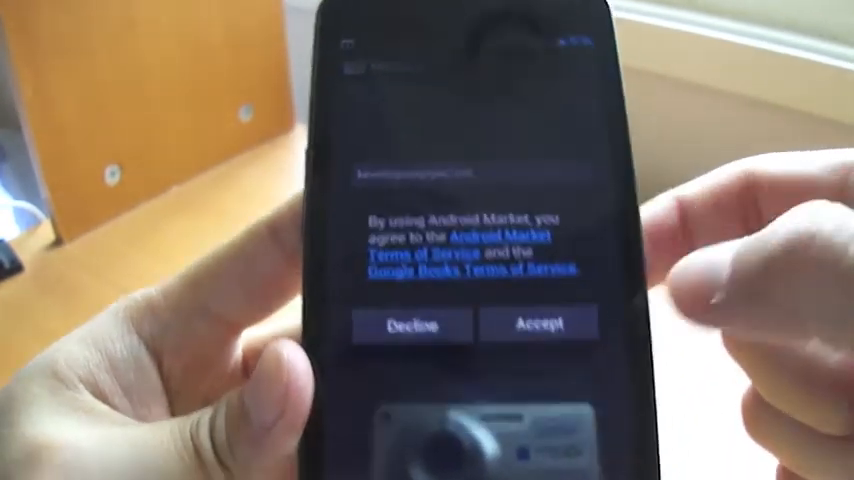
Step: Answer the Android Market Terms of Service agreement prompt
{"action": "left_click", "coordinate": [540, 324]}
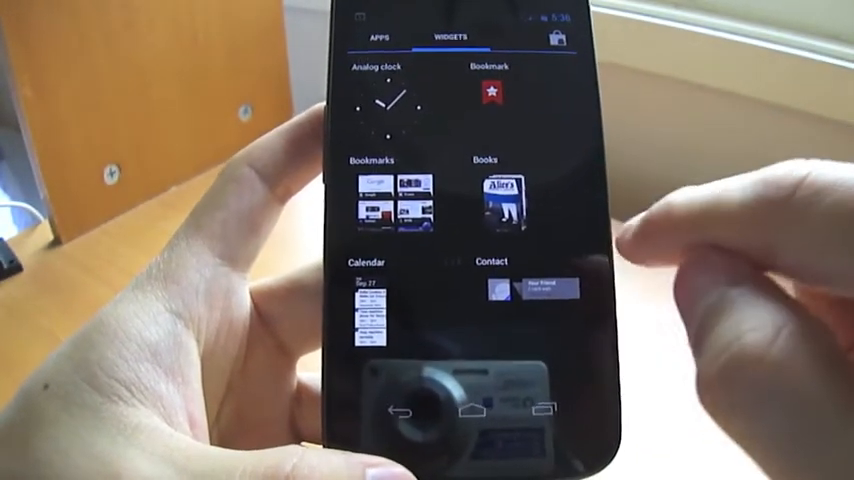
Step: Scroll the Widgets list past the clock, bookmark, books, calendar and contact widgets
{"action": "scroll", "scroll_direction": "down", "scroll_amount": 3}
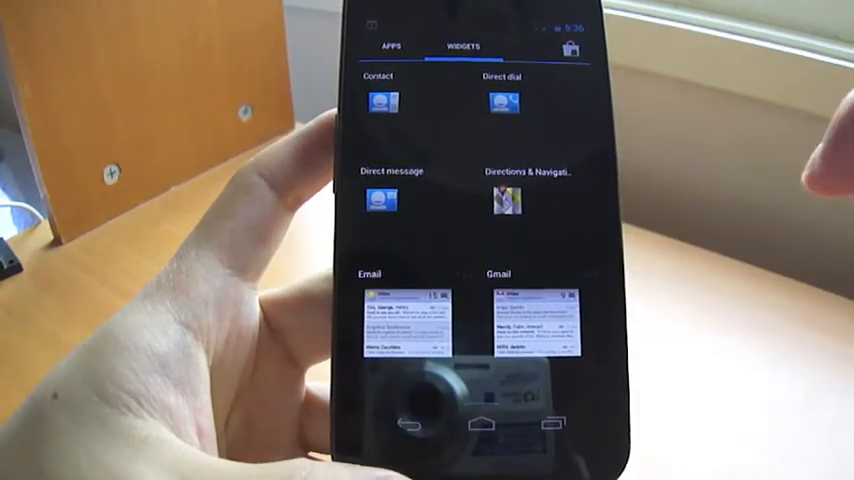
{"action": "scroll", "scroll_direction": "down", "scroll_amount": 3}
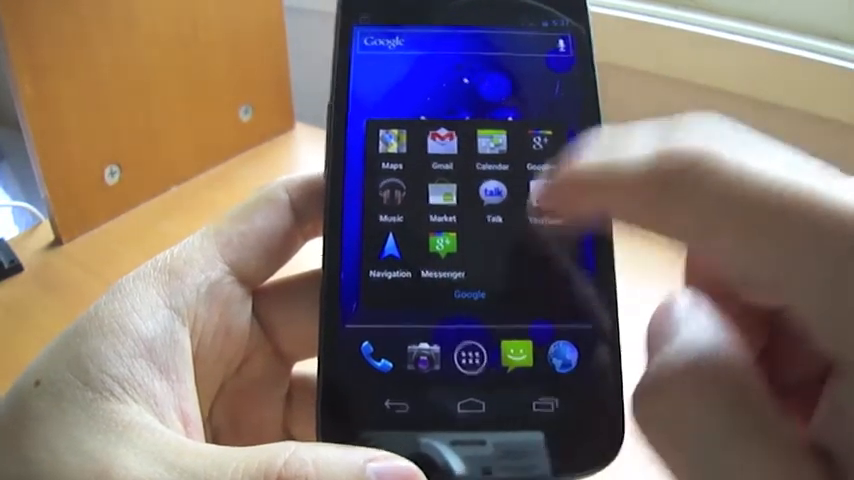
Step: Close the Google folder to return to the home screen with its clock widget
{"action": "left_click", "coordinate": [470, 290]}
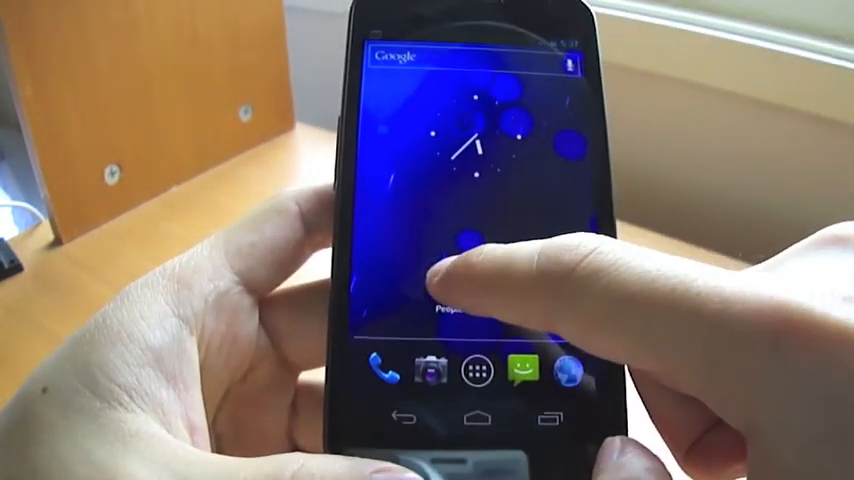